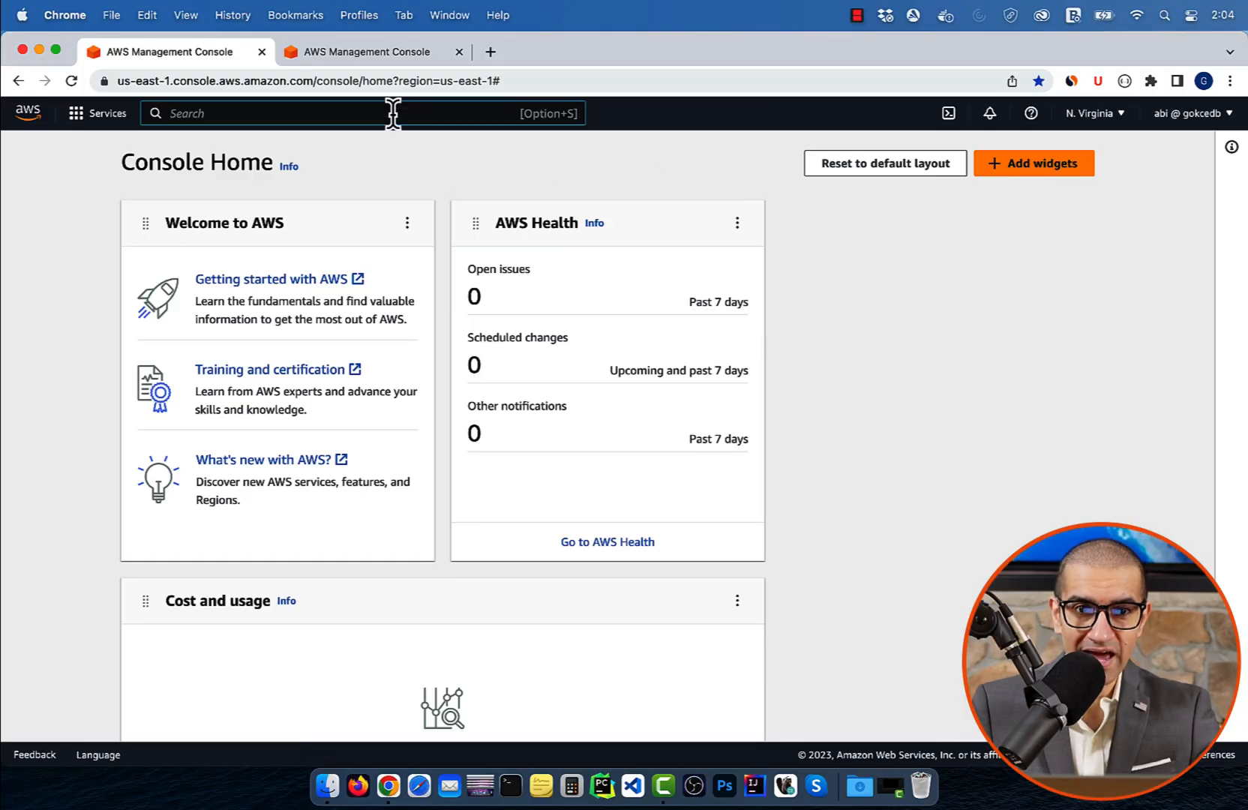
Step: Find Elastic Beanstalk through the console search and open the Mytestapp-env environment
{"action": "type", "text": "elastic Beanstalk"}
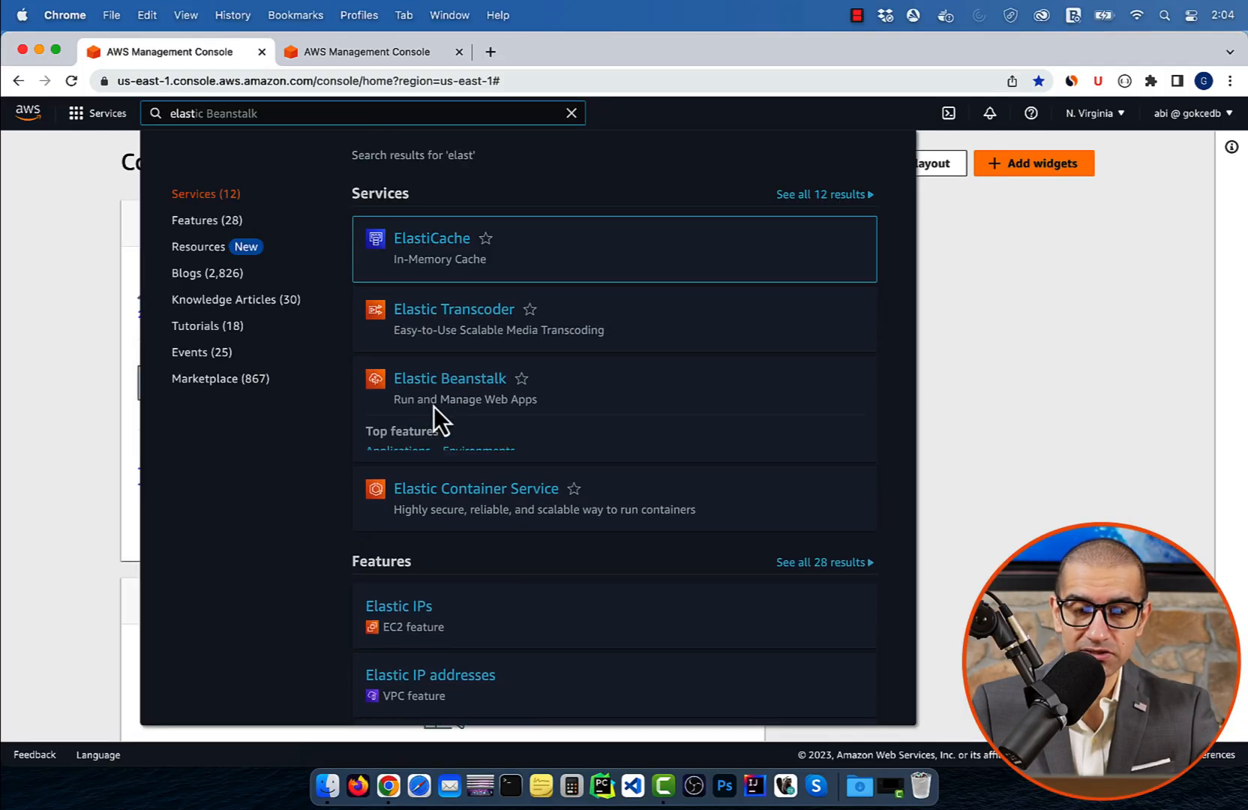
{"action": "left_click", "coordinate": [449, 378]}
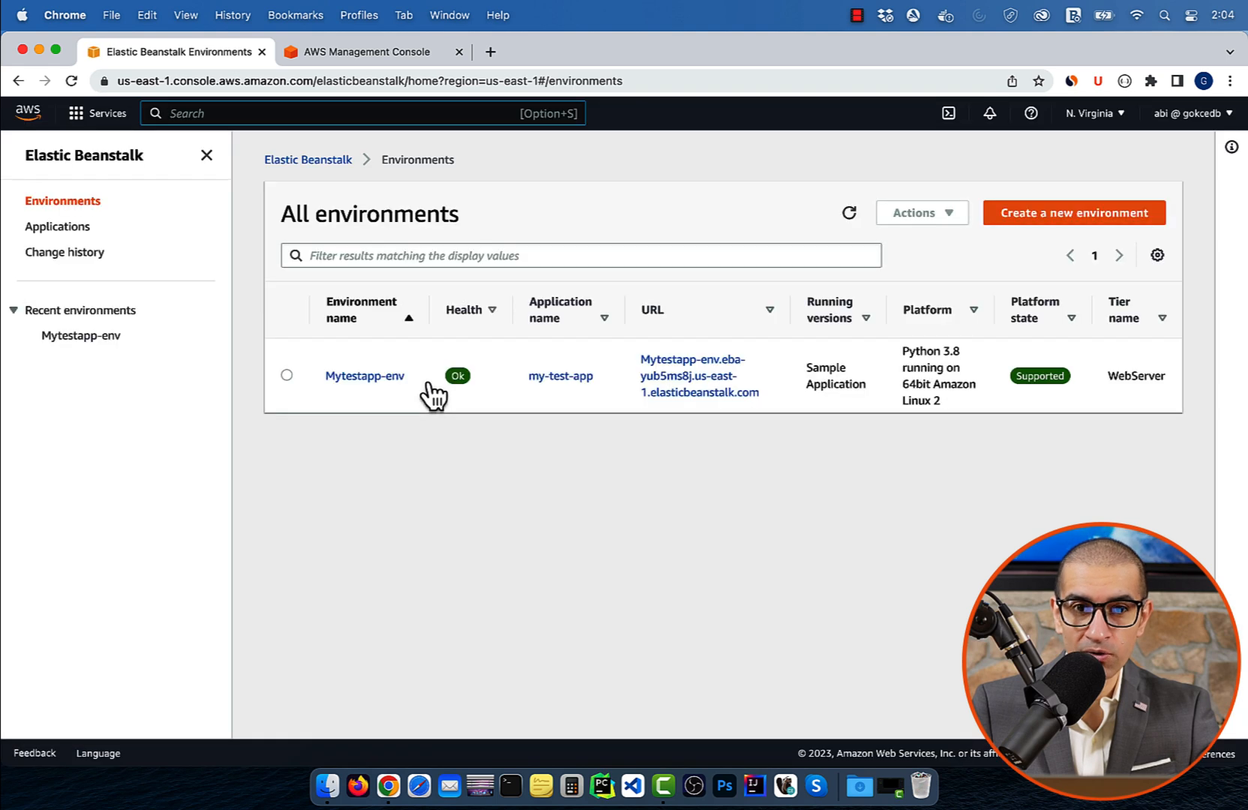
{"action": "mouse_move", "coordinate": [370, 405]}
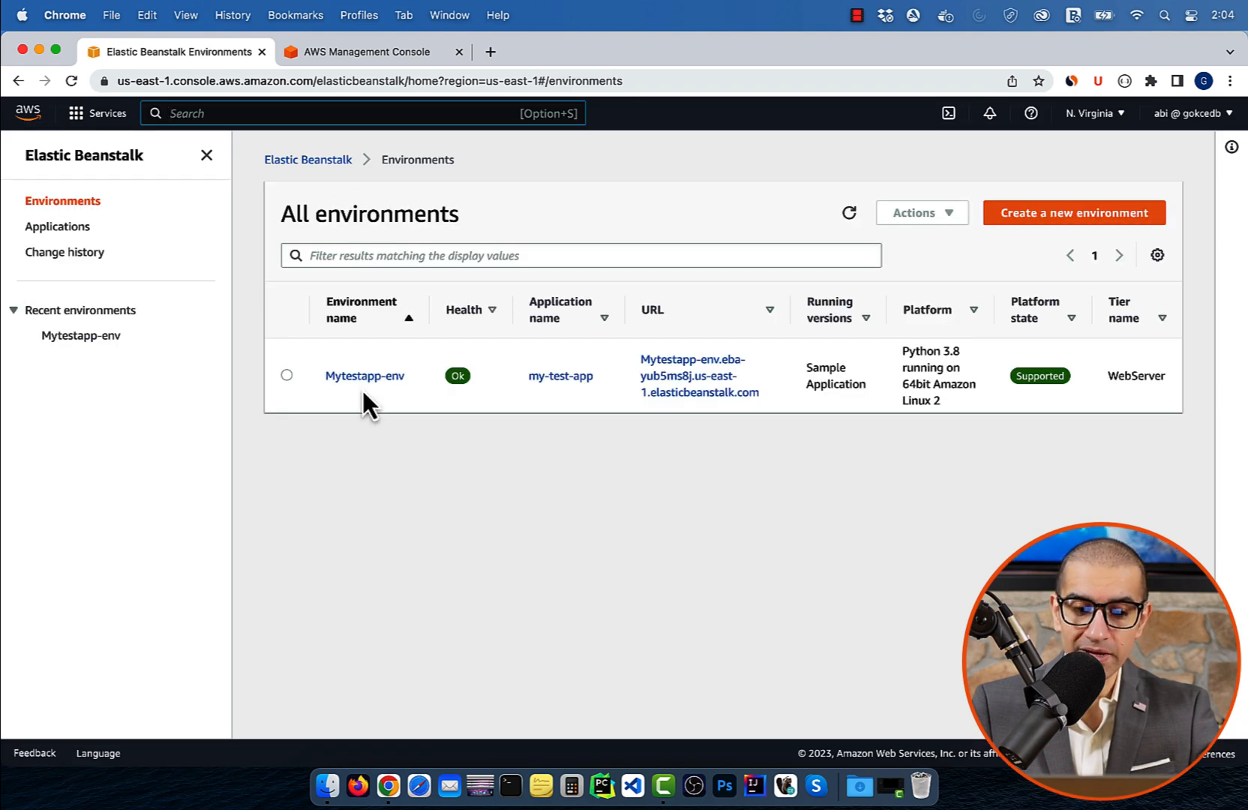
{"action": "left_click", "coordinate": [363, 375]}
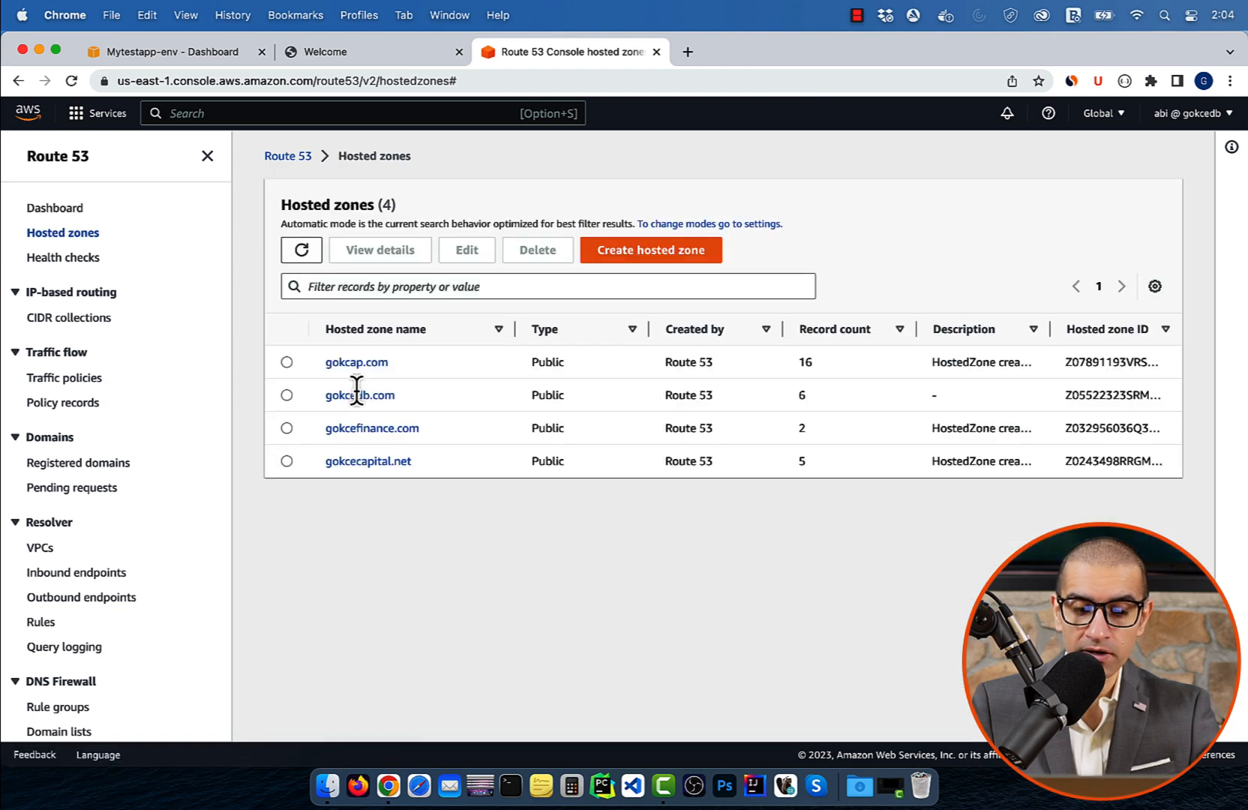
Step: Start a new record in the gokcedb.com hosted zone using Simple routing
{"action": "left_click", "coordinate": [359, 394]}
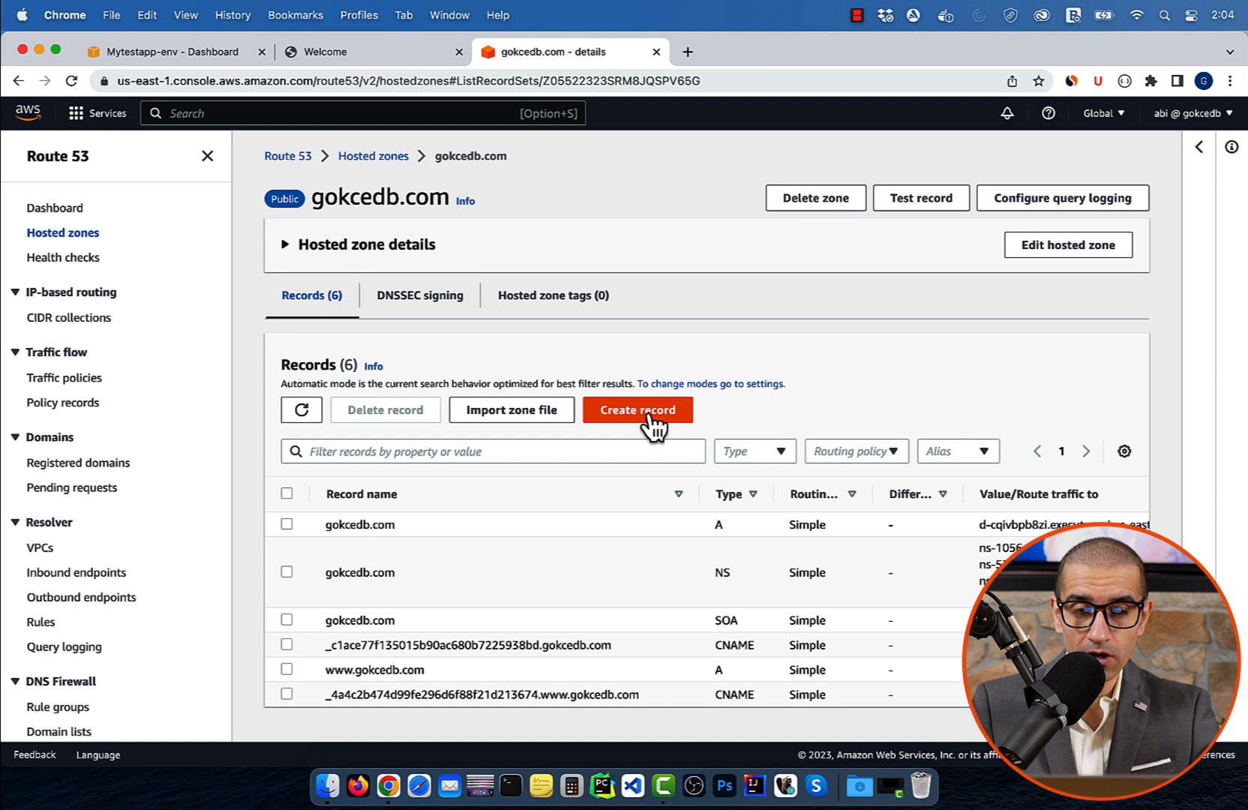
{"action": "left_click", "coordinate": [636, 410]}
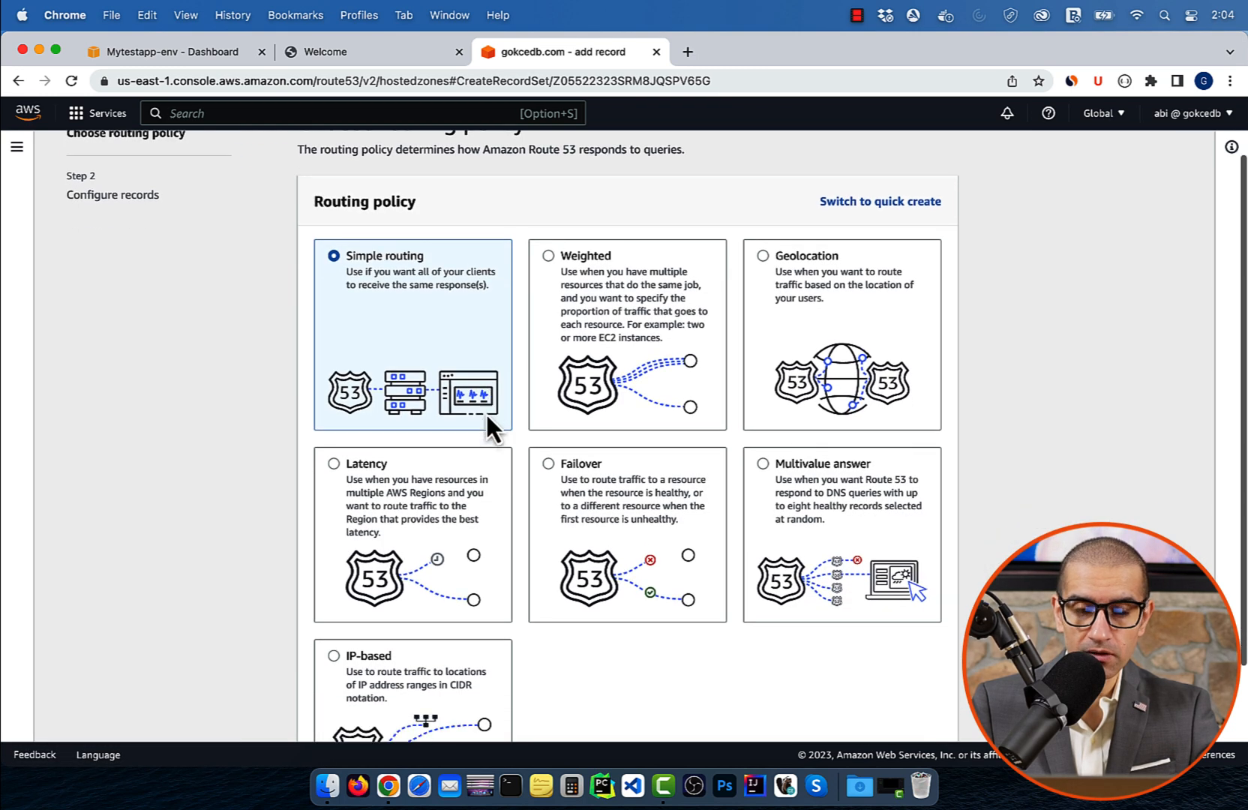
{"action": "scroll", "scroll_direction": "down", "scroll_amount": 3}
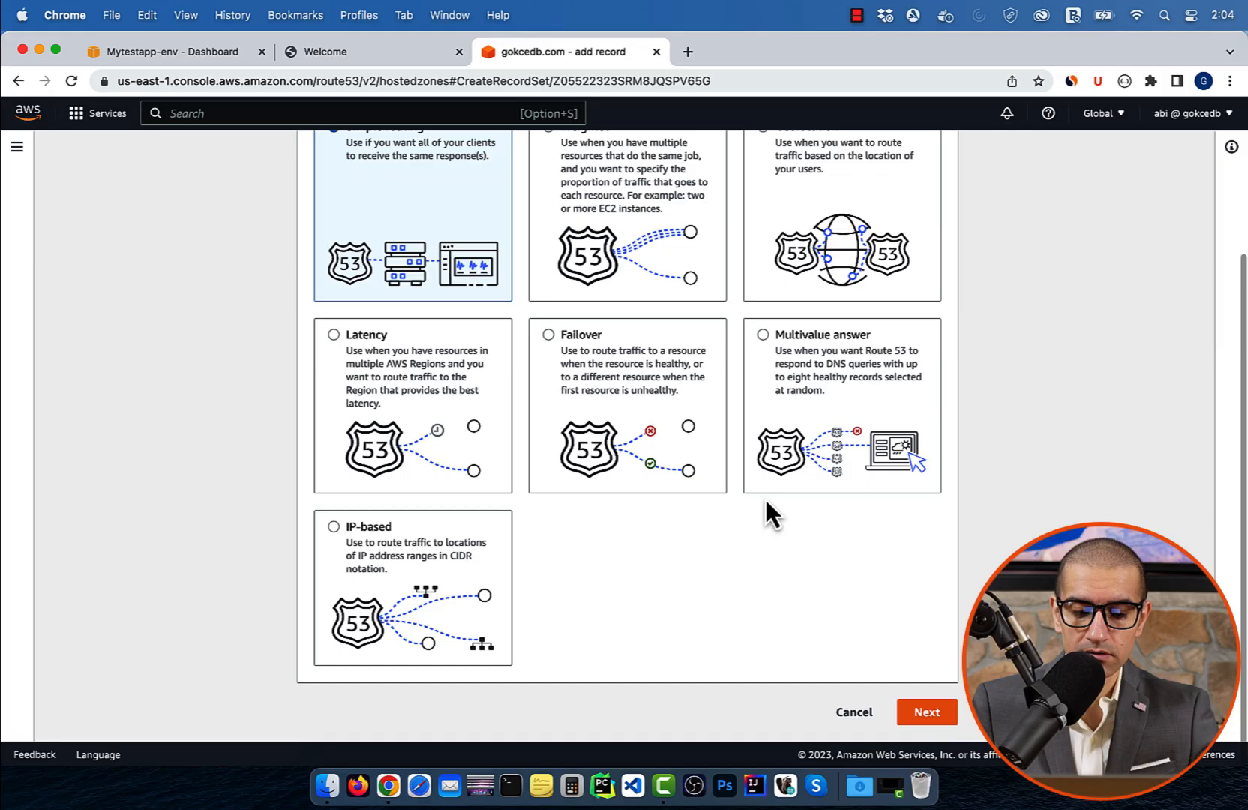
{"action": "left_click", "coordinate": [925, 713]}
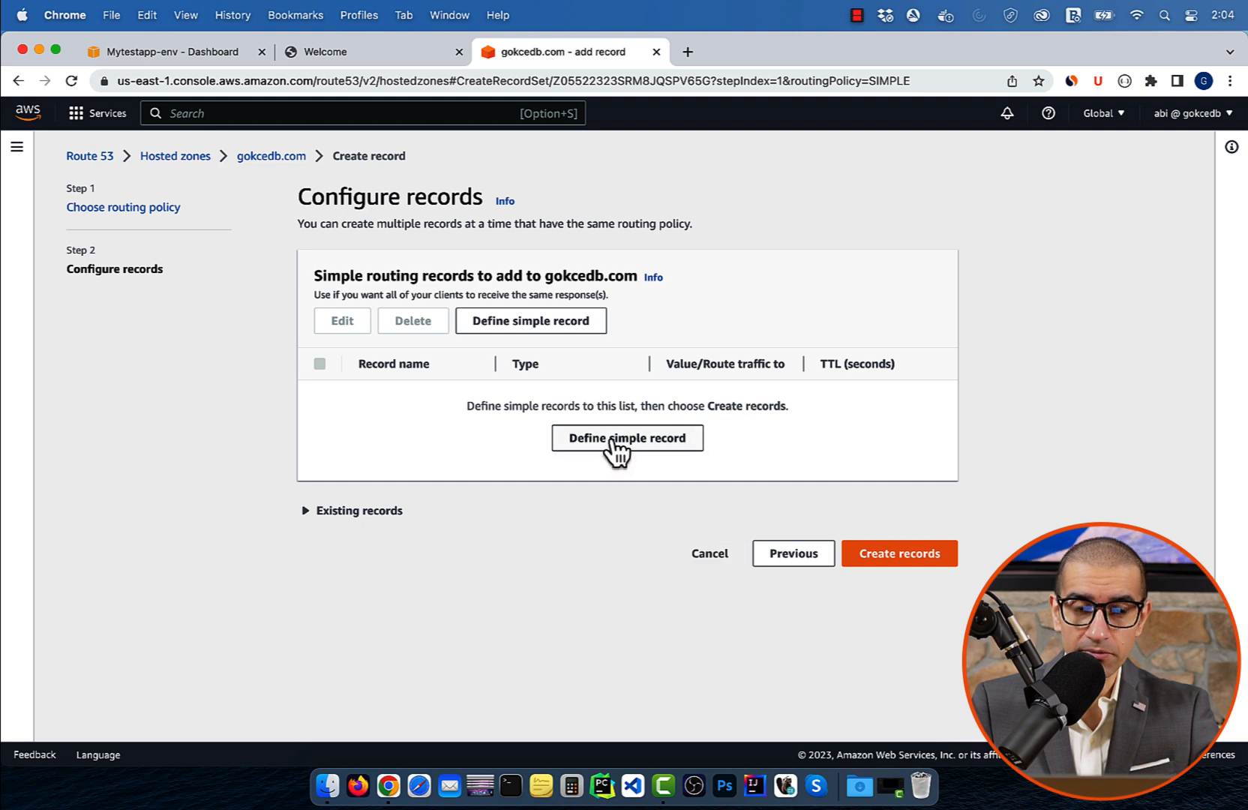
Step: Define a simple record and enter mytestingapp as the record name
{"action": "left_click", "coordinate": [627, 437]}
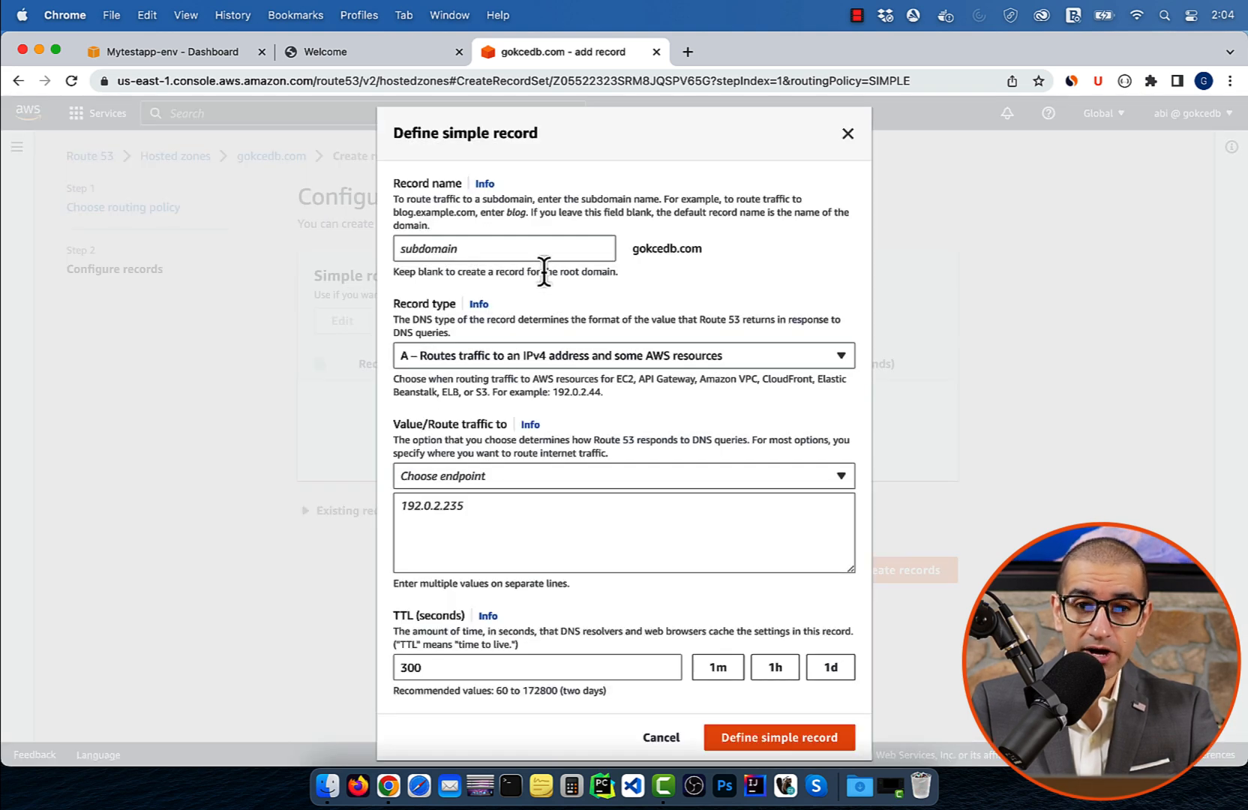
{"action": "left_click", "coordinate": [504, 249]}
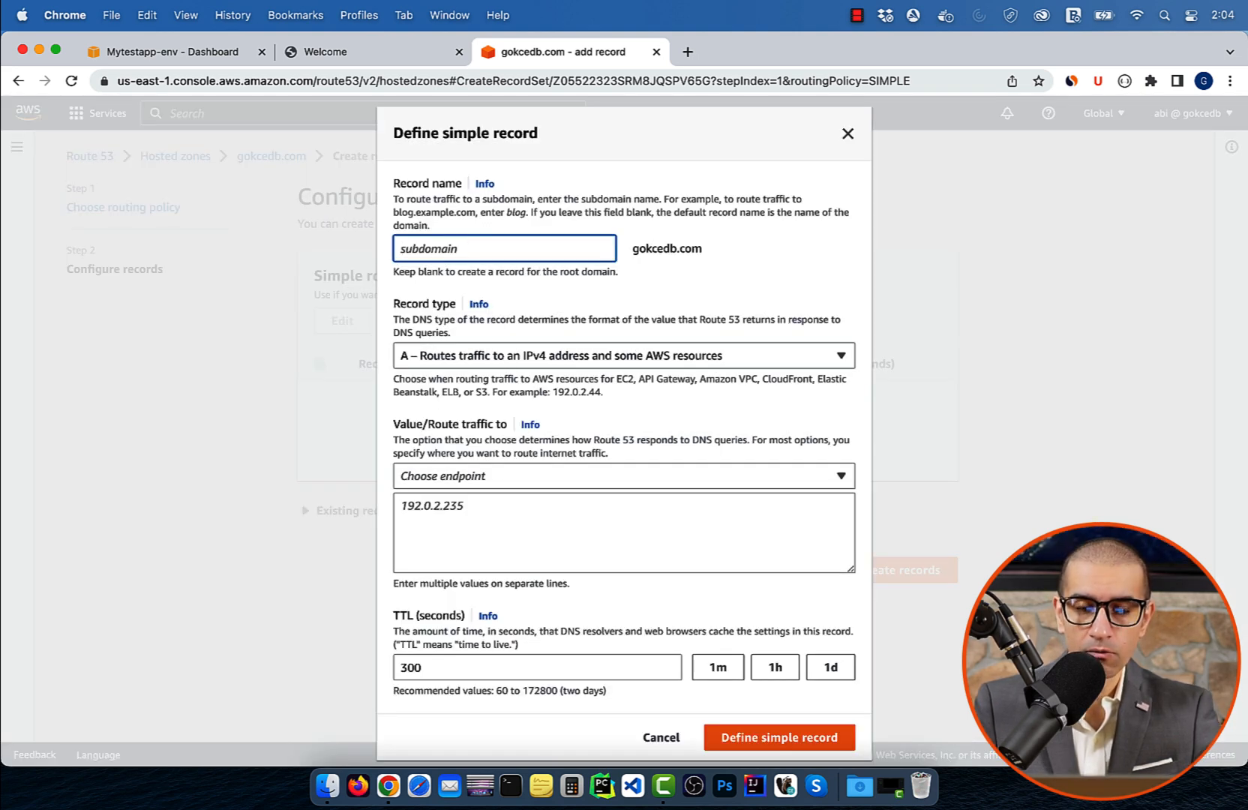
{"action": "type", "text": "mytesting"}
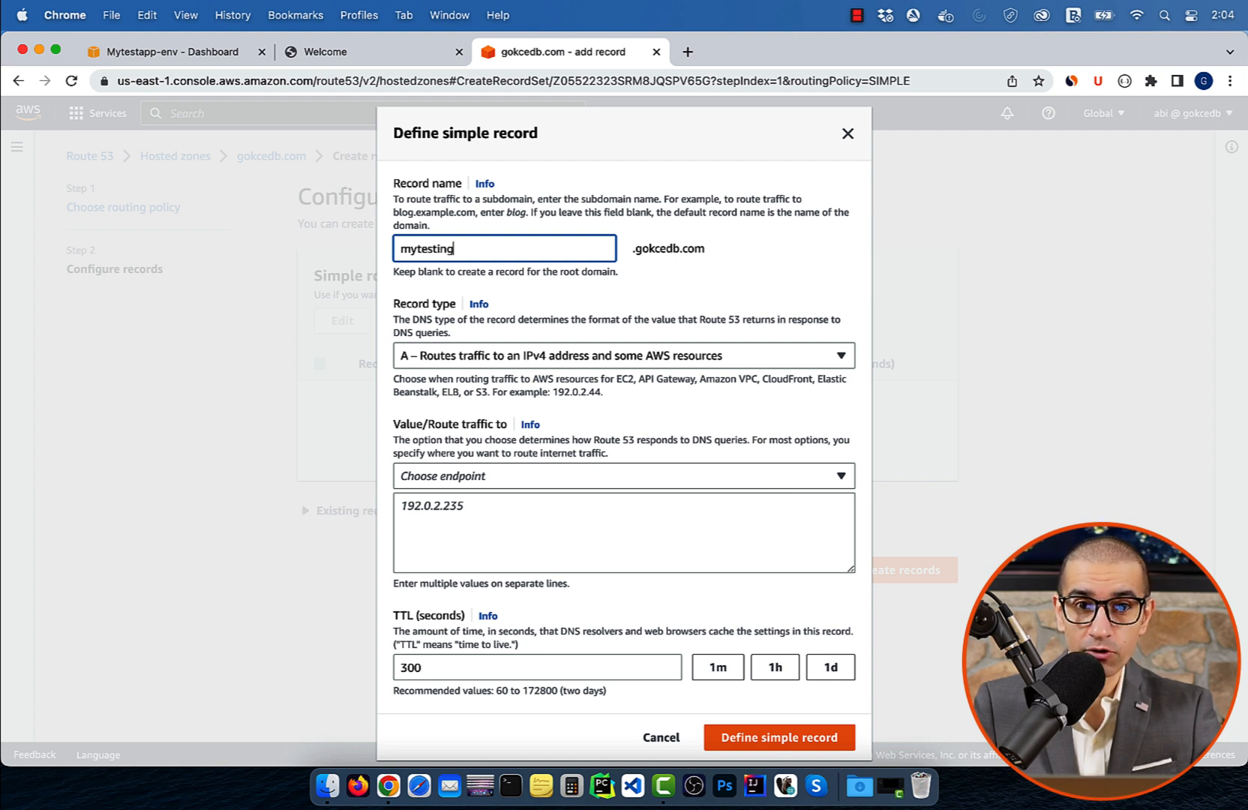
{"action": "type", "text": "app"}
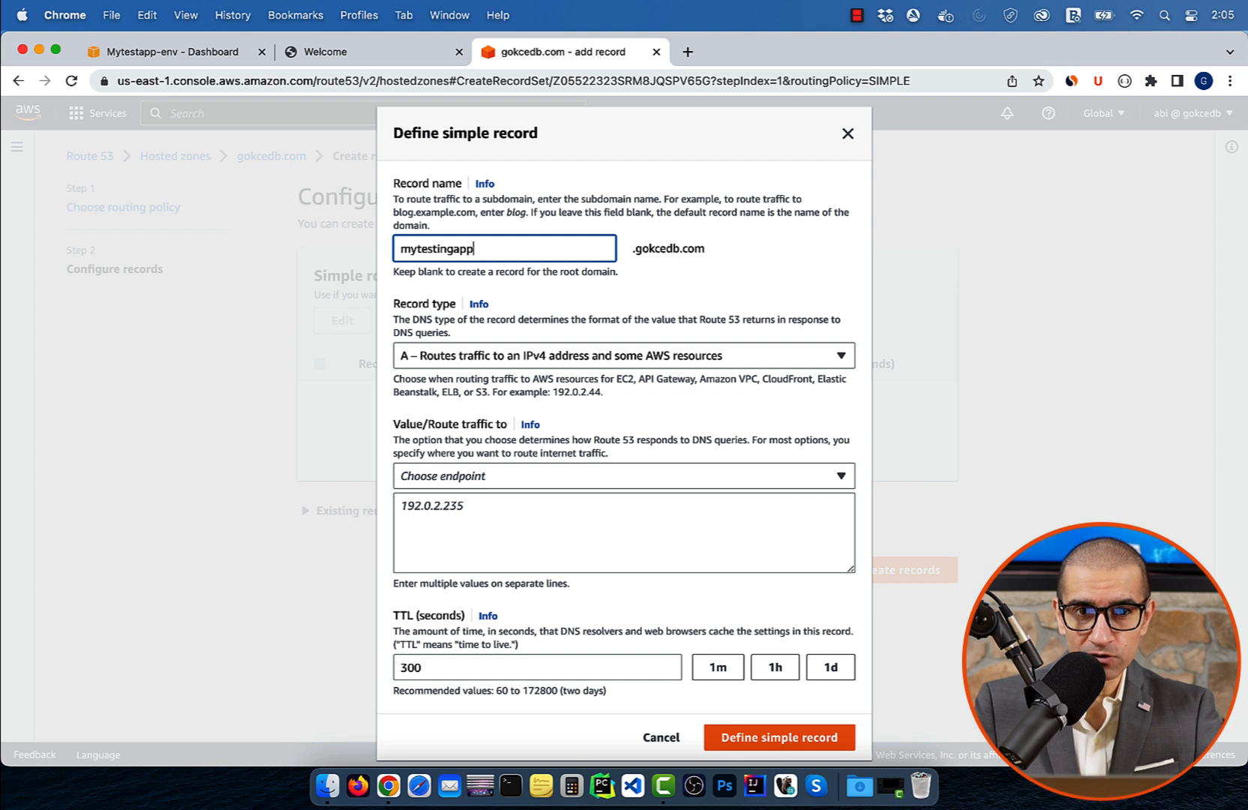
{"action": "mouse_move", "coordinate": [537, 247]}
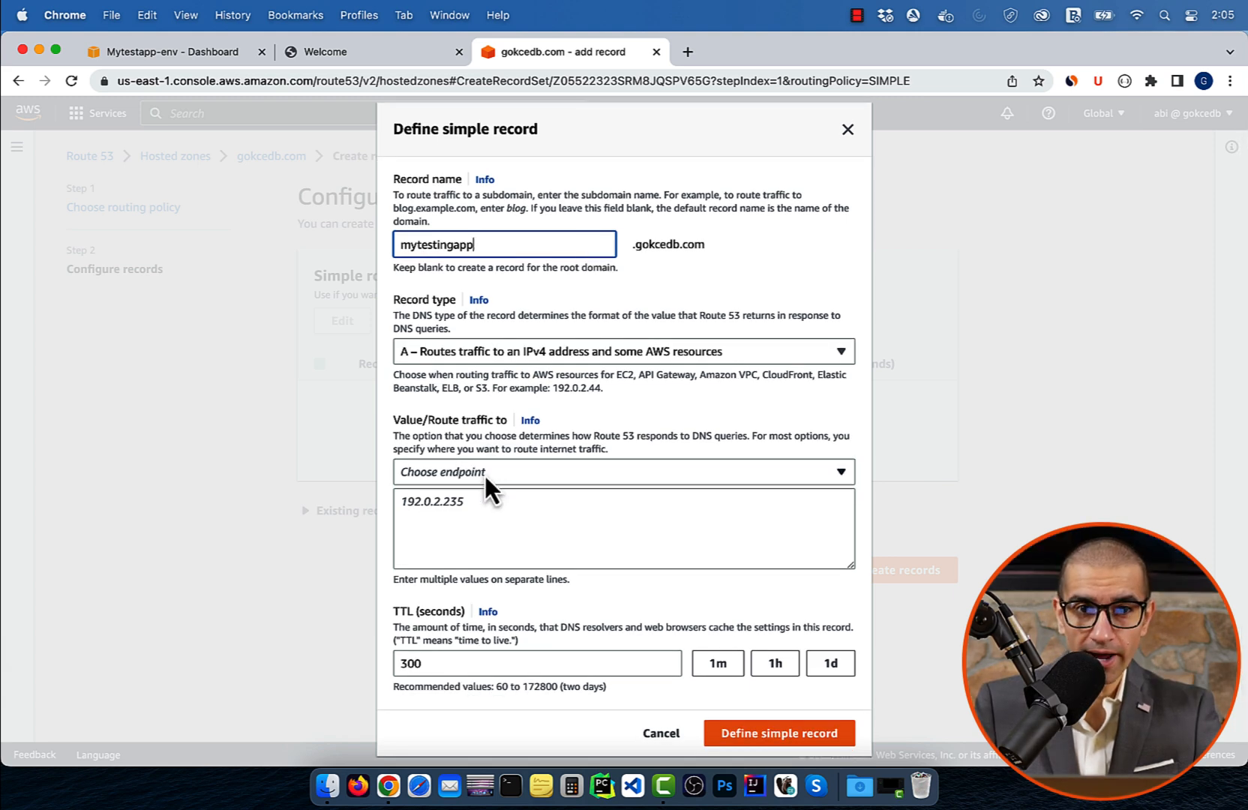
Step: Alias the record to Elastic Beanstalk environment Mytestapp-env in us-east-1 and add it
{"action": "left_click", "coordinate": [623, 472]}
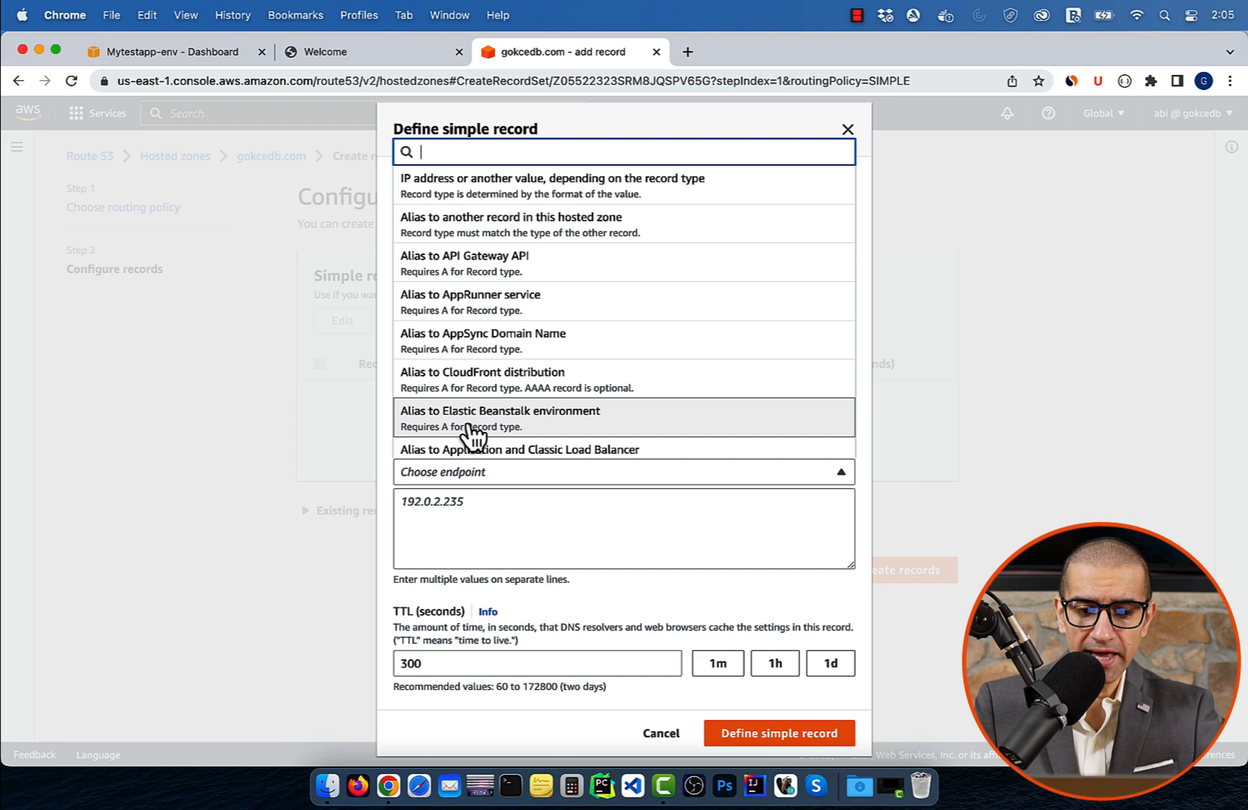
{"action": "left_click", "coordinate": [499, 418]}
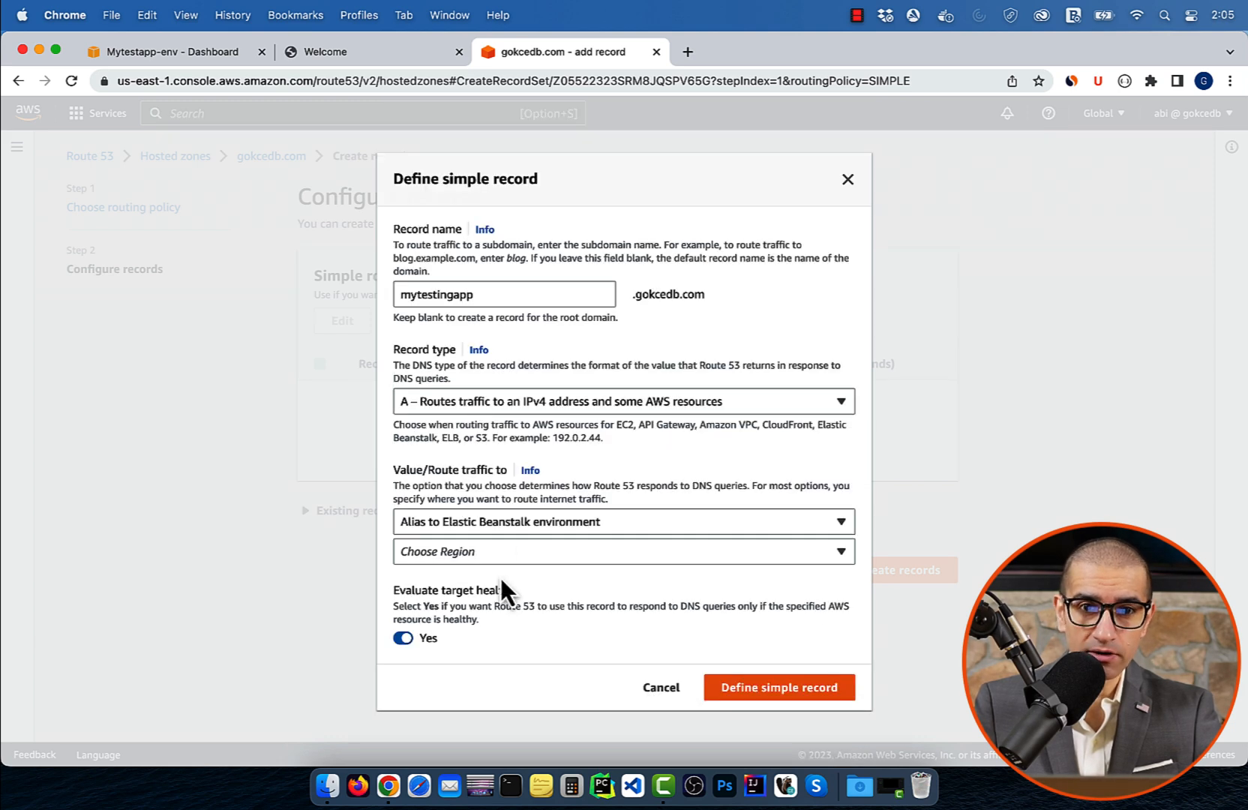
{"action": "left_click", "coordinate": [623, 551]}
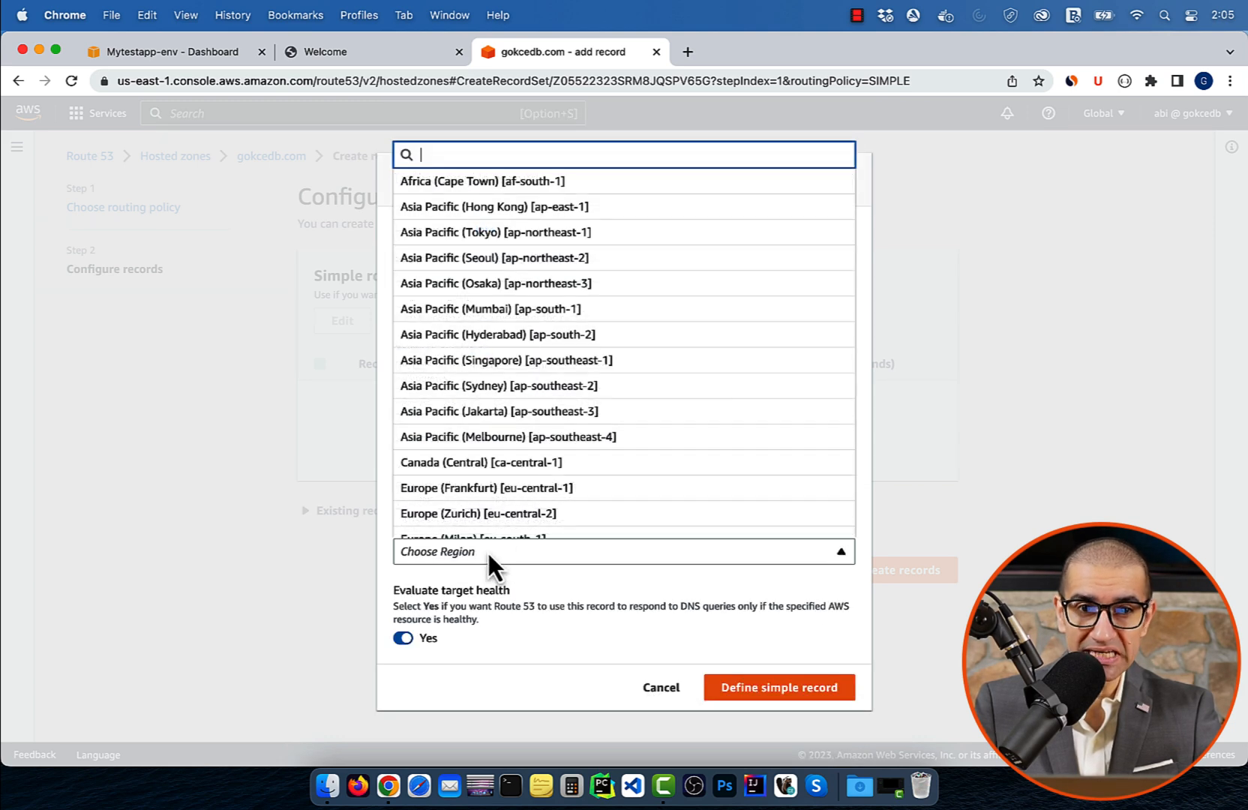
{"action": "type", "text": "us-east-1]"}
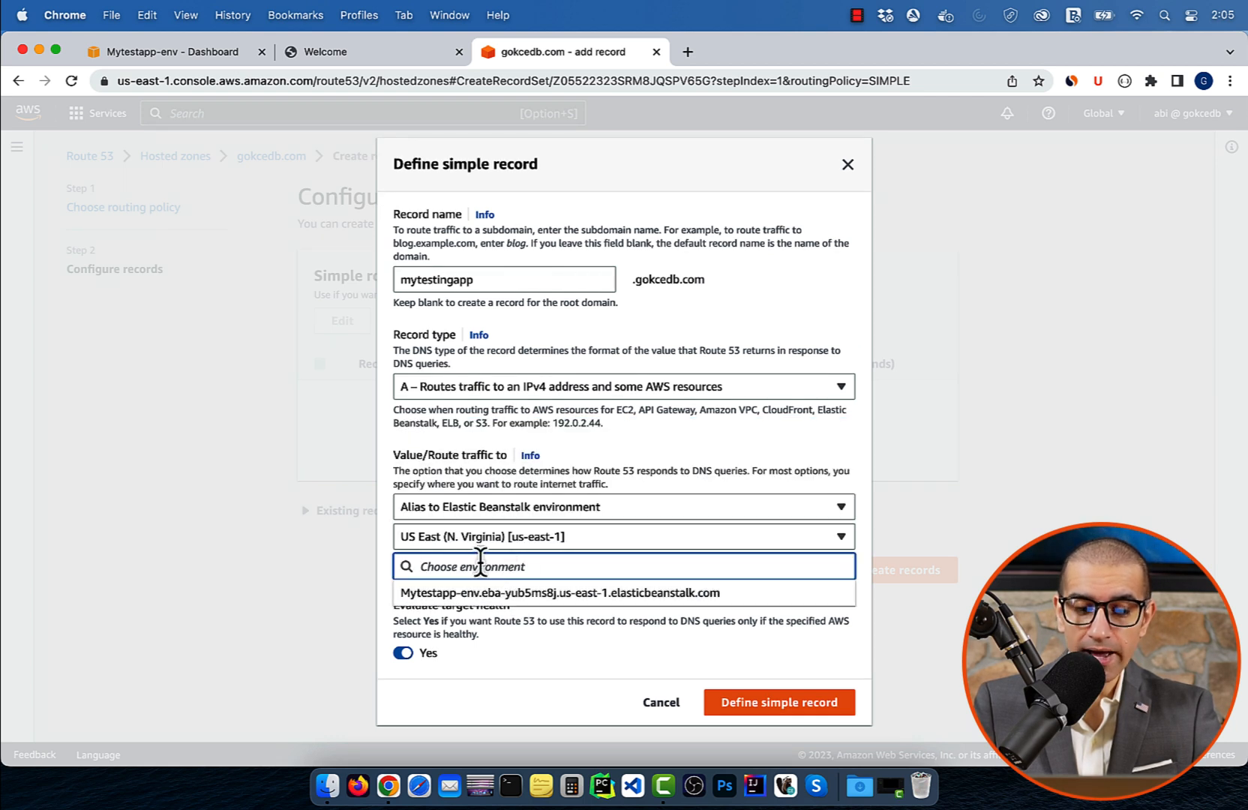
{"action": "left_click", "coordinate": [573, 592]}
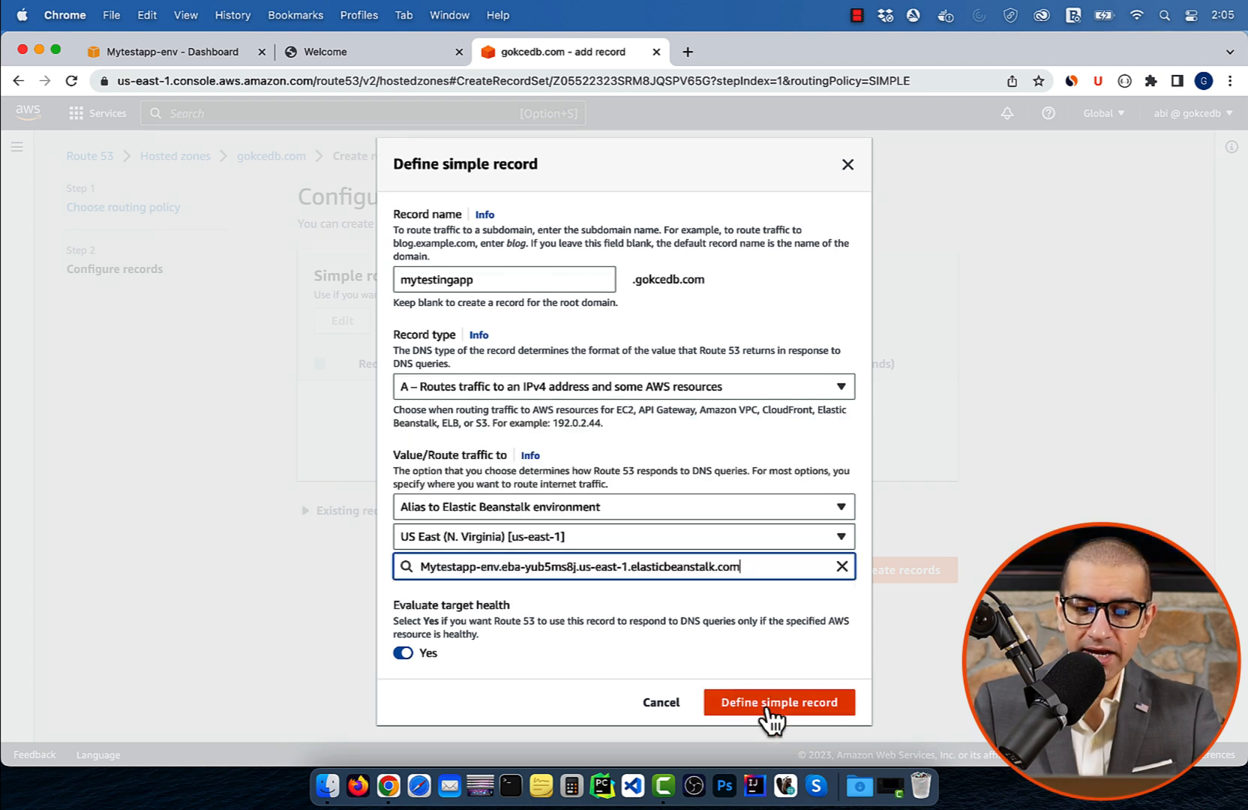
{"action": "left_click", "coordinate": [778, 702]}
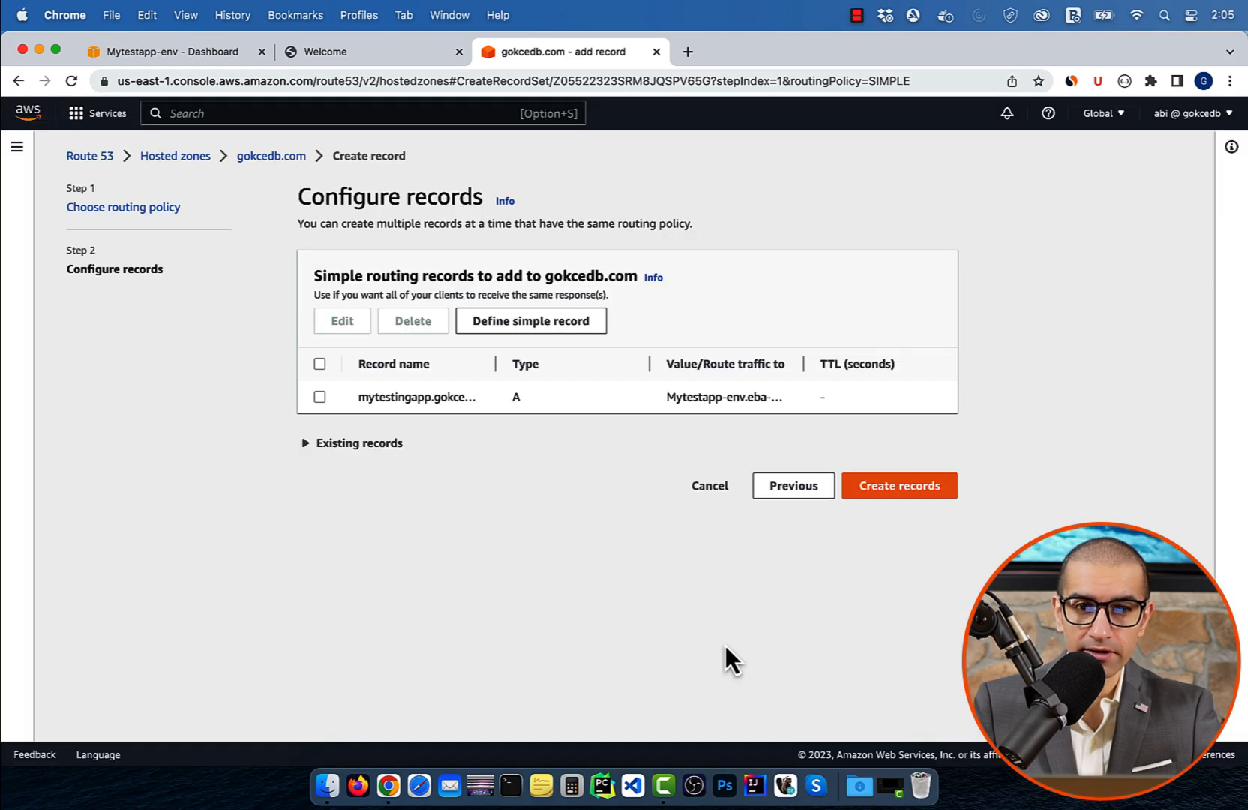
{"action": "mouse_move", "coordinate": [898, 486]}
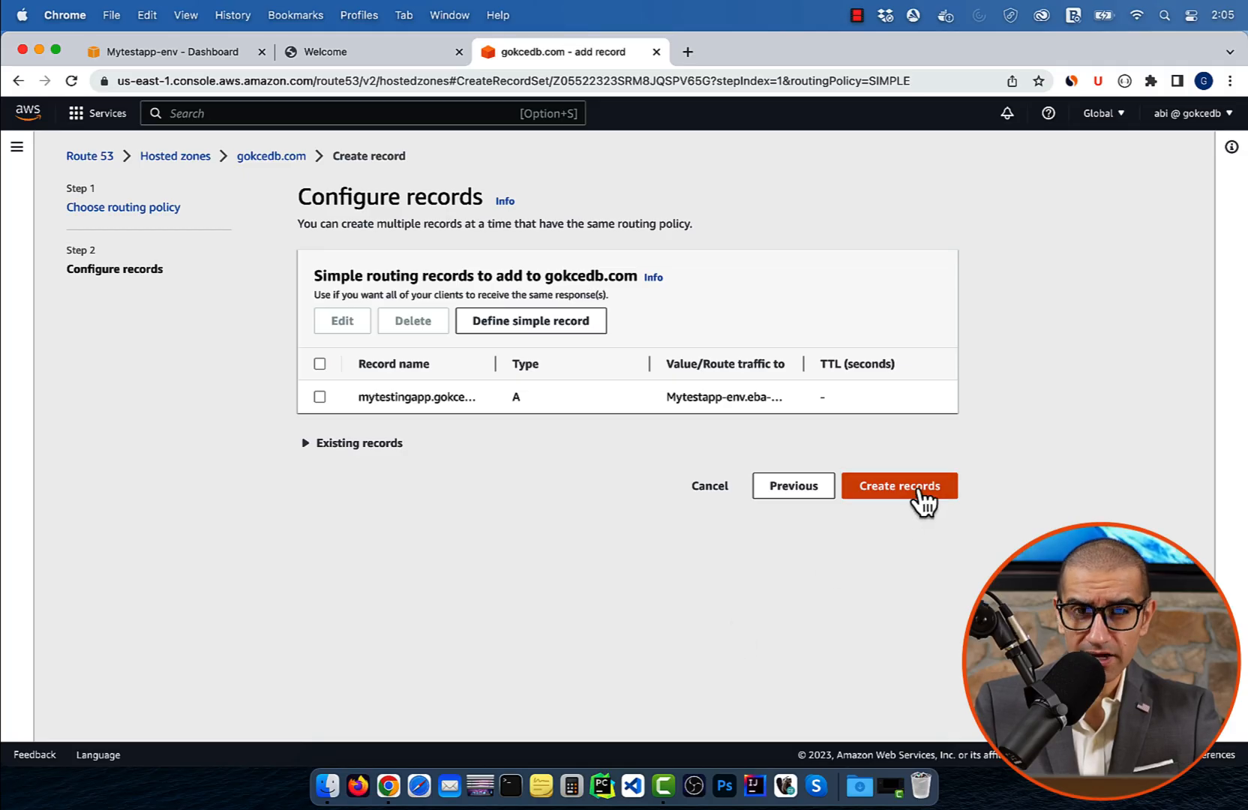
Step: Create the record, confirm it is INSYNC, and enter mytestingapp.gokcedb.com in a new tab
{"action": "left_click", "coordinate": [898, 485]}
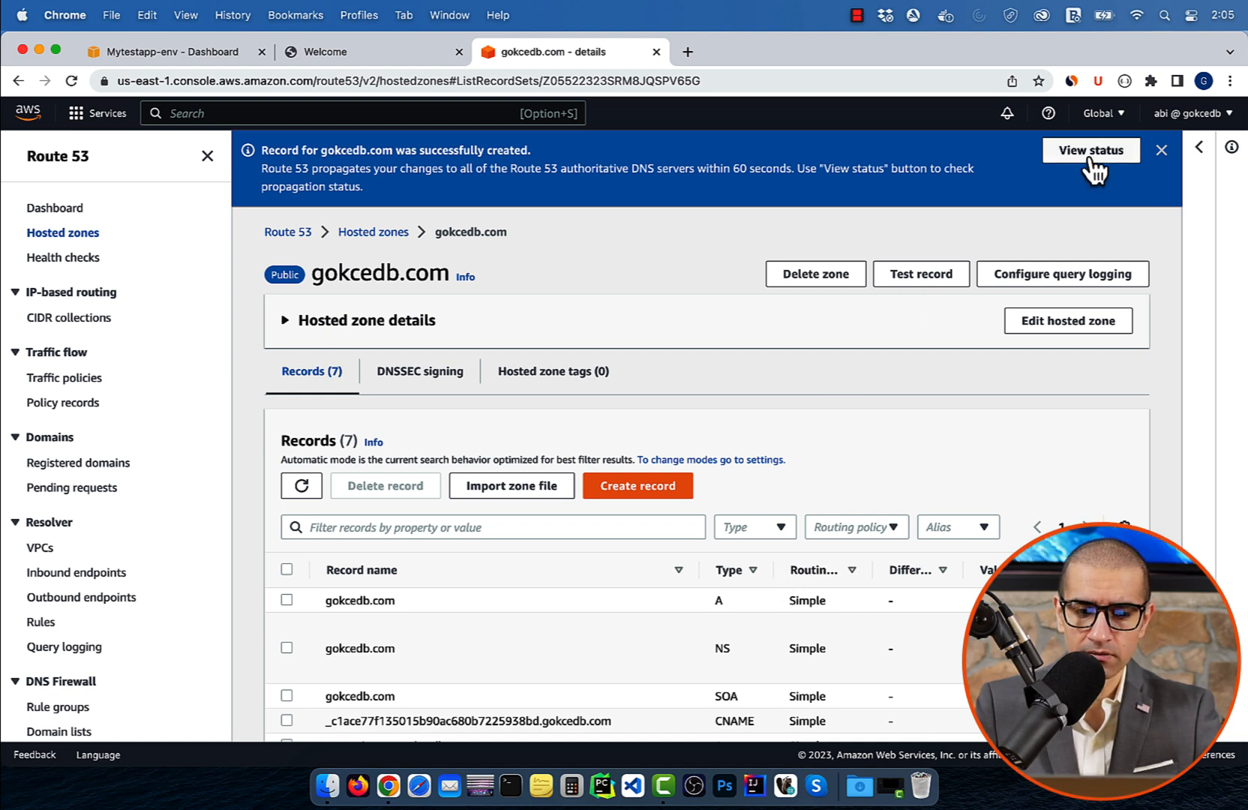
{"action": "left_click", "coordinate": [1090, 150]}
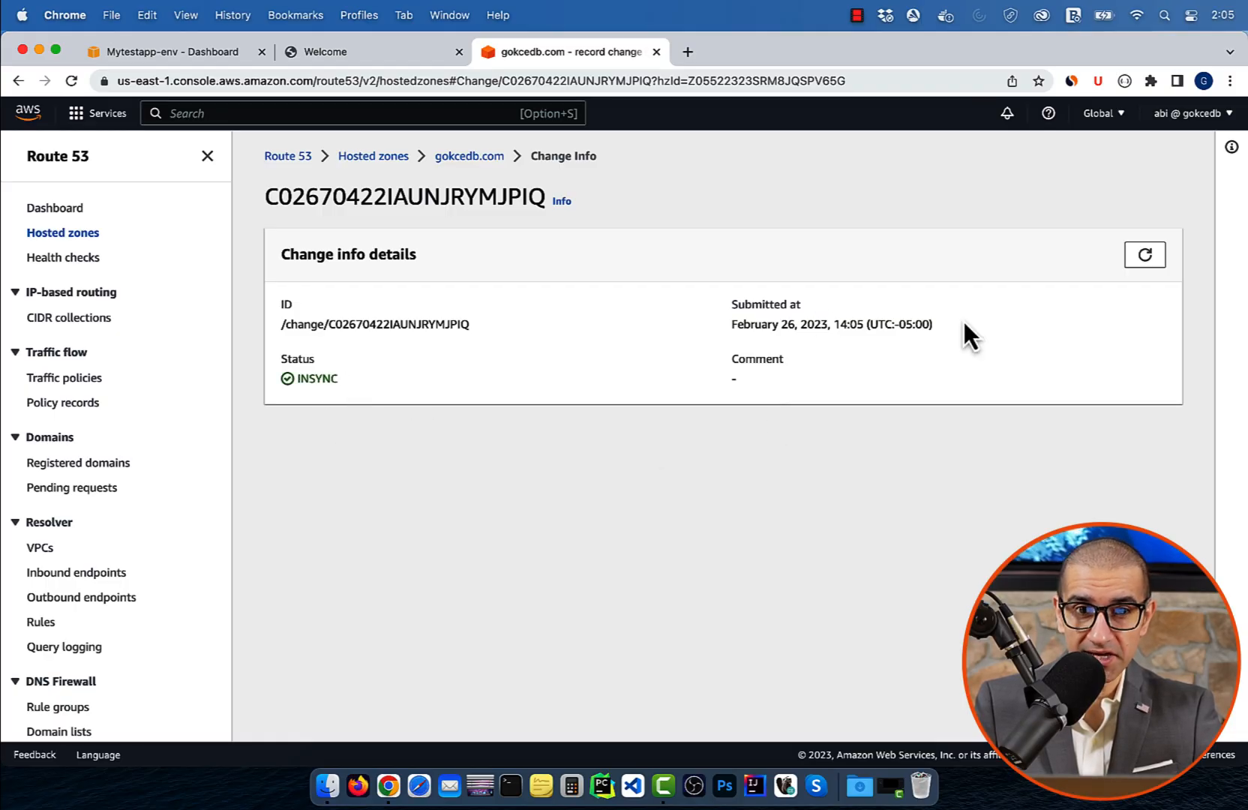
{"action": "type", "text": "mytestingapp.gokcedb.com"}
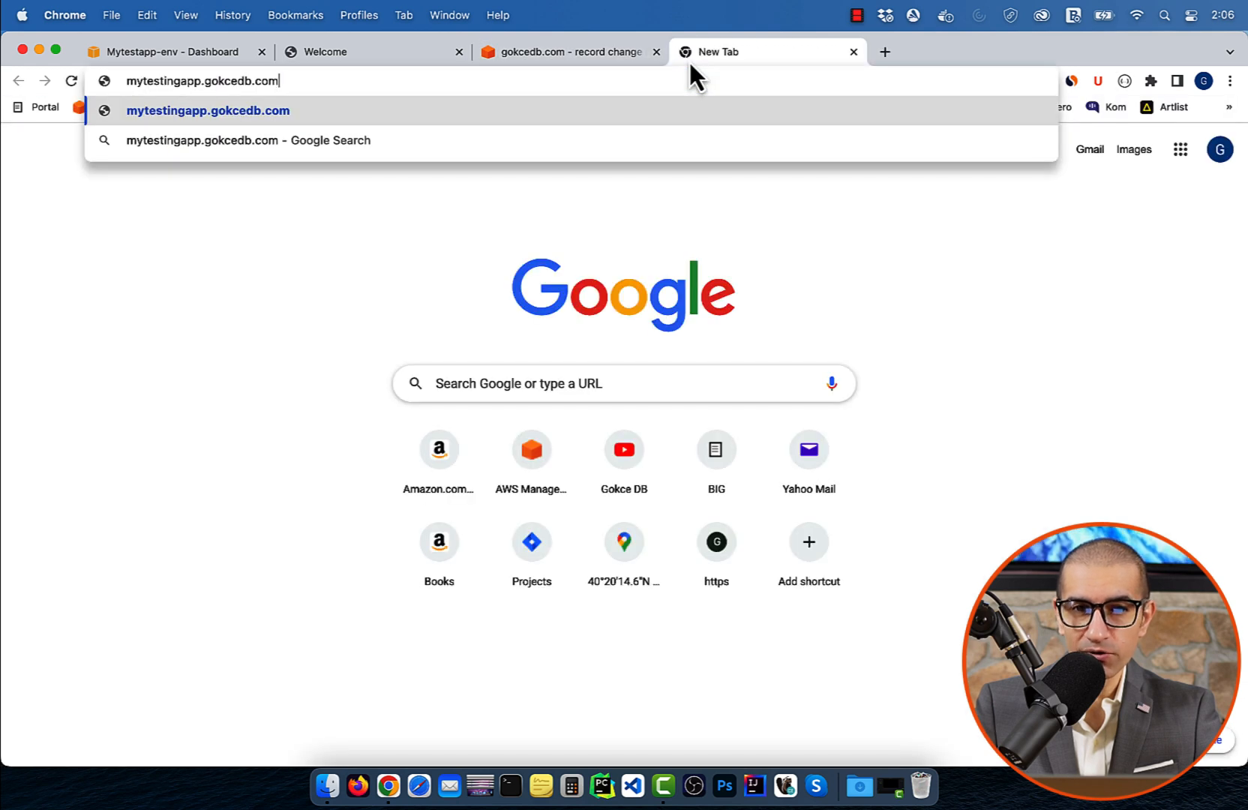